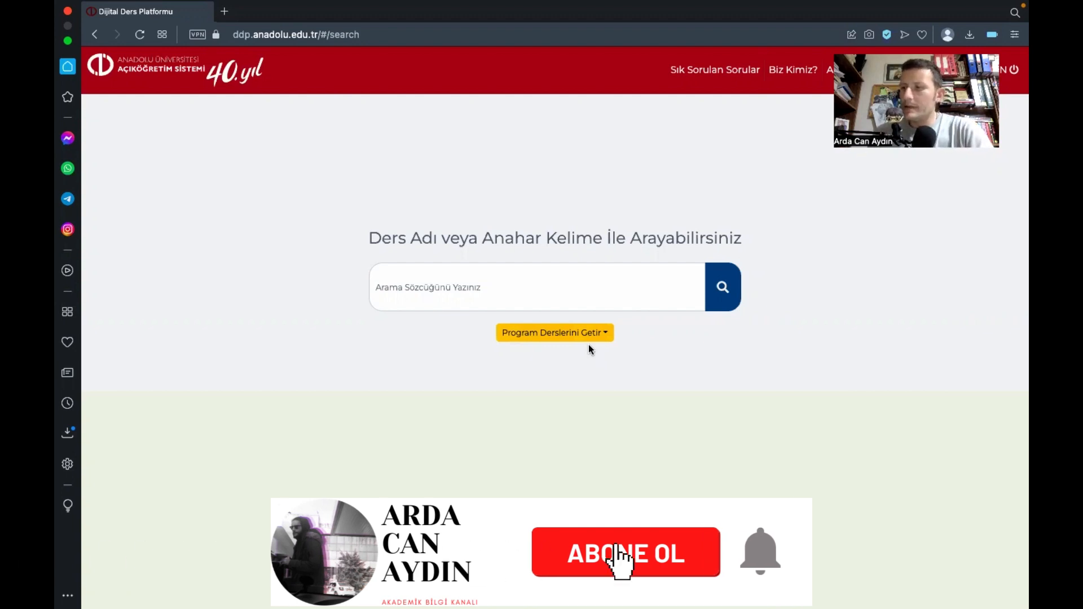
# - Choose SOSYAL MEDYA YÖNETİCİLİĞİ from the program list to fetch its courses
pyautogui.click(624, 553)
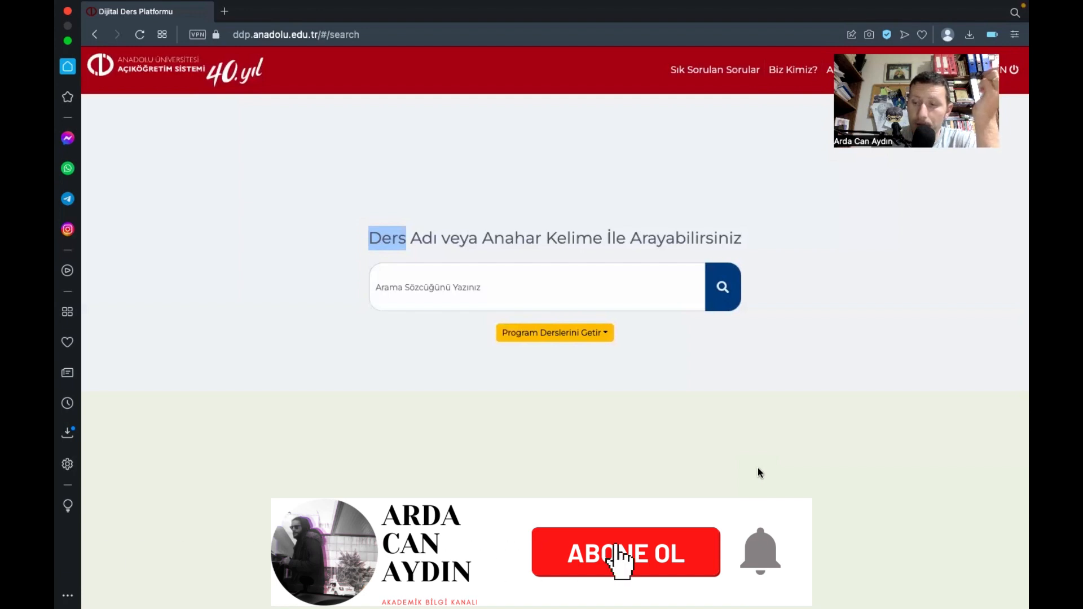
pyautogui.click(624, 553)
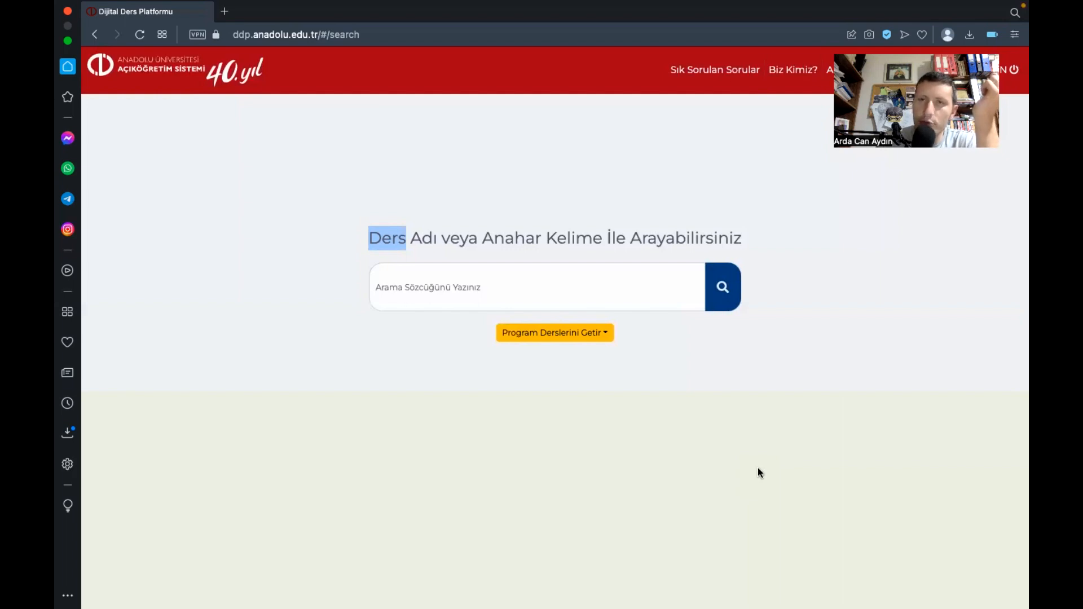
pyautogui.moveTo(904, 45)
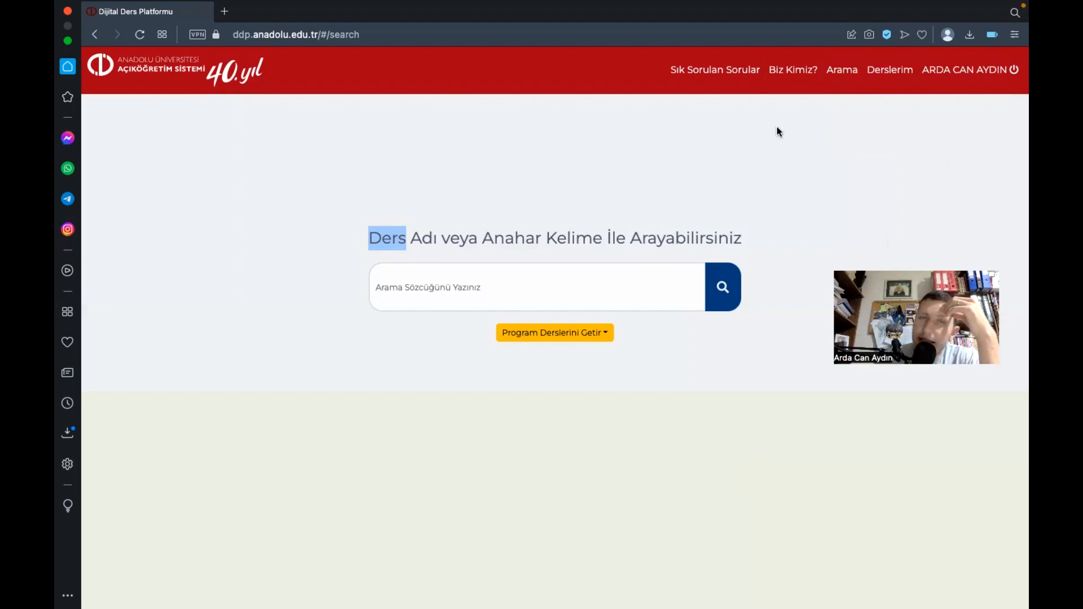
pyautogui.moveTo(785, 88)
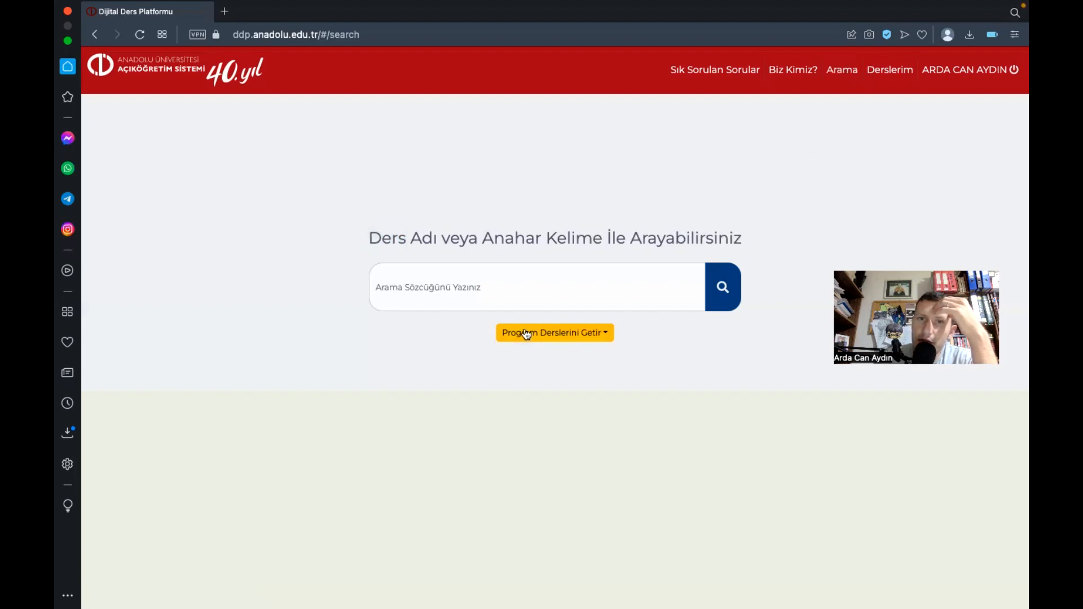
pyautogui.moveTo(587, 339)
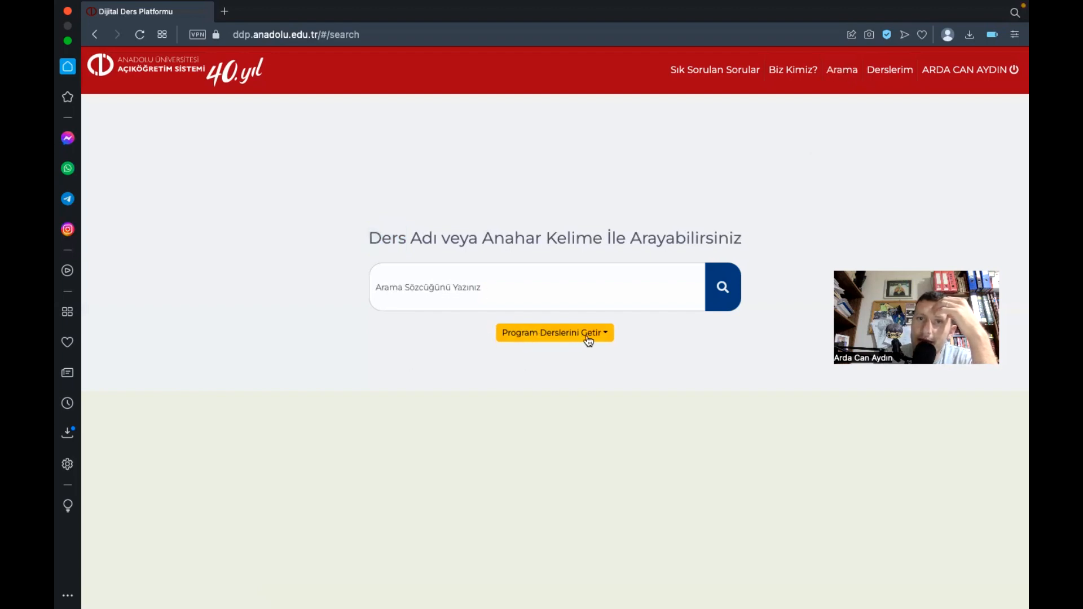
pyautogui.click(554, 333)
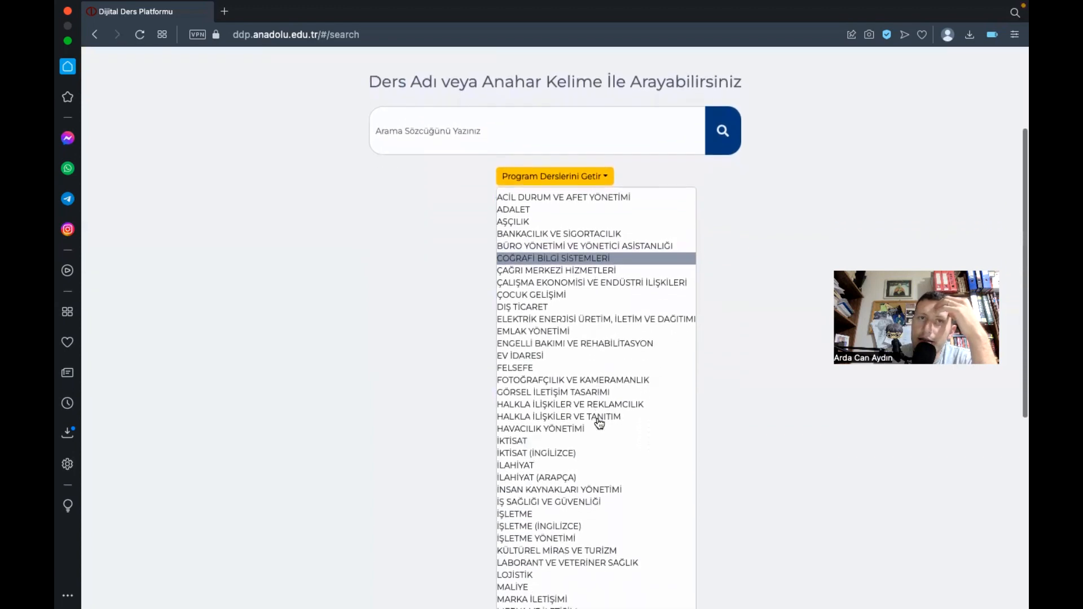
pyautogui.scroll(-3)
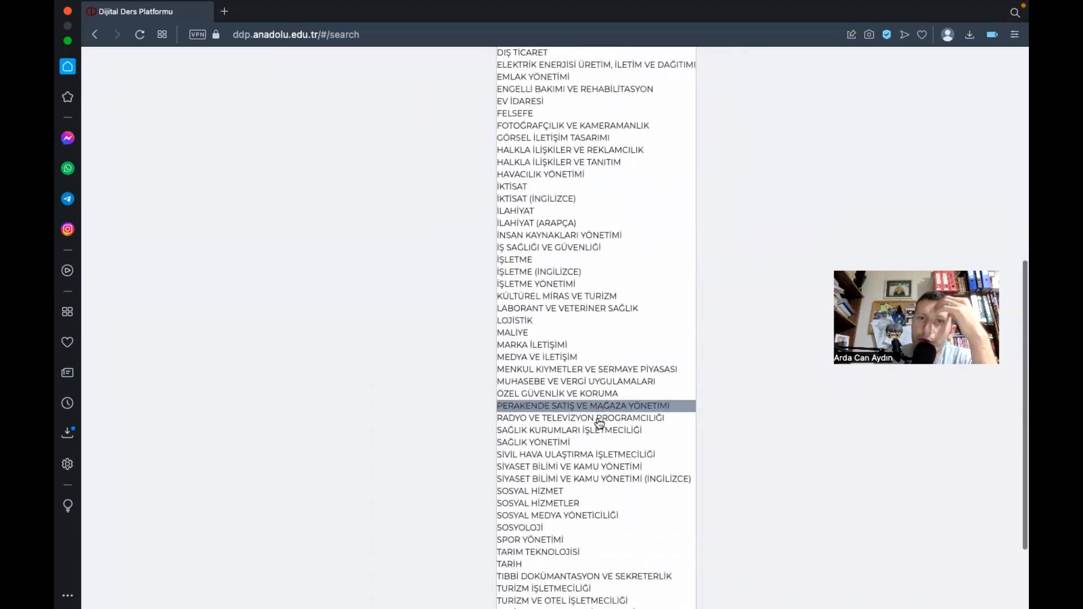
pyautogui.scroll(-3)
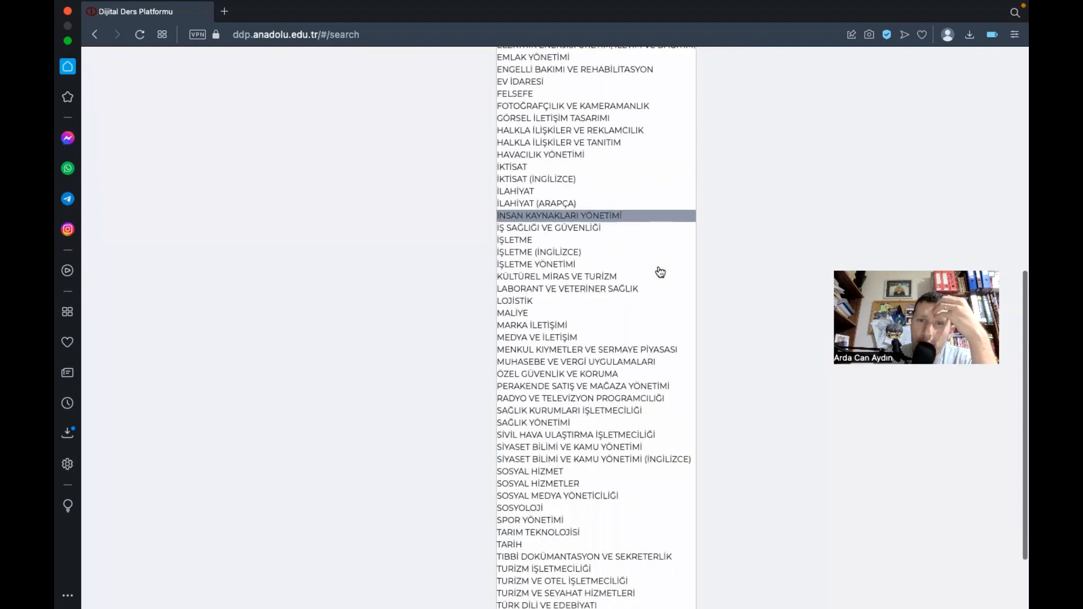
pyautogui.click(556, 495)
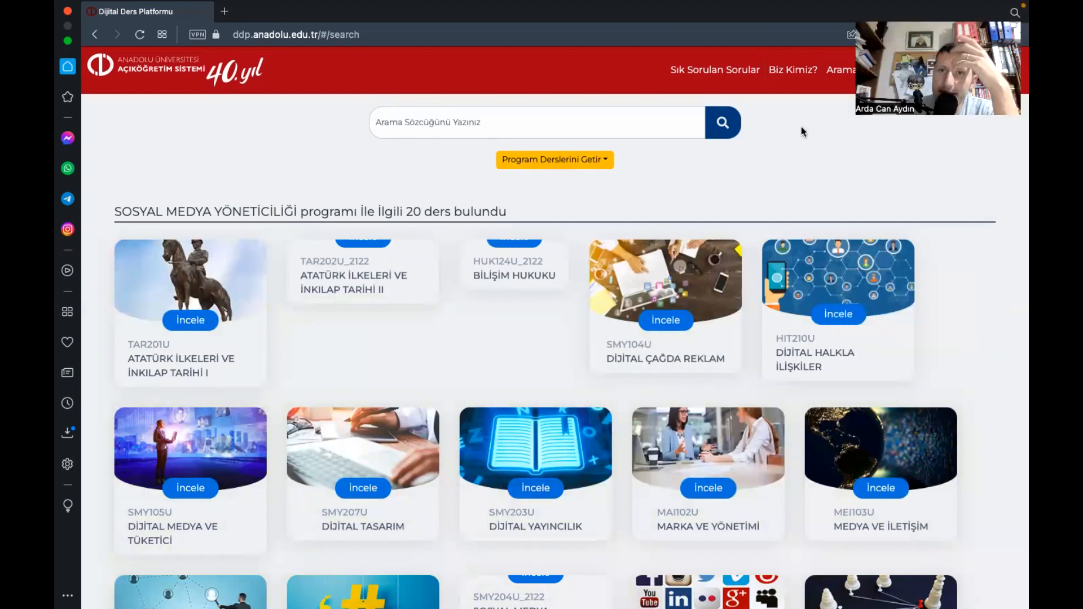
pyautogui.moveTo(598, 386)
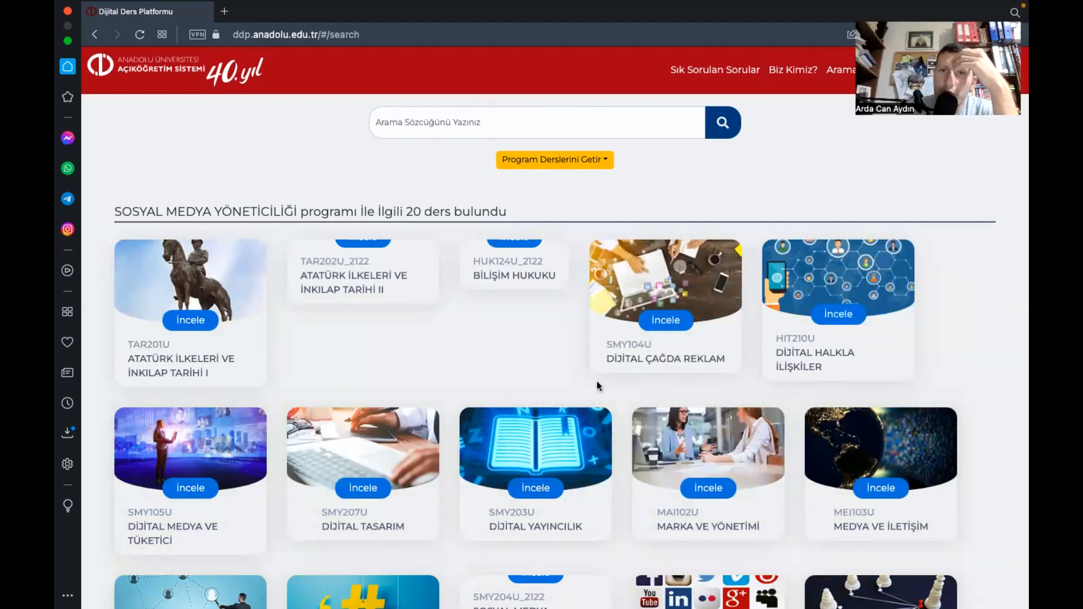
# - Scroll down through the 20 listed course cards
pyautogui.scroll(-3)
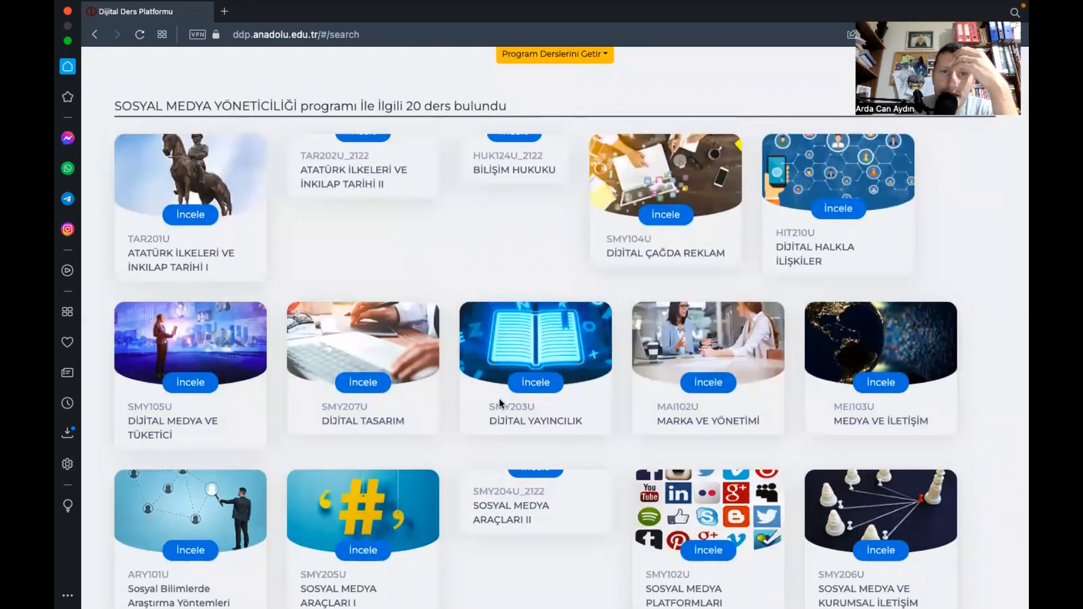
pyautogui.scroll(-3)
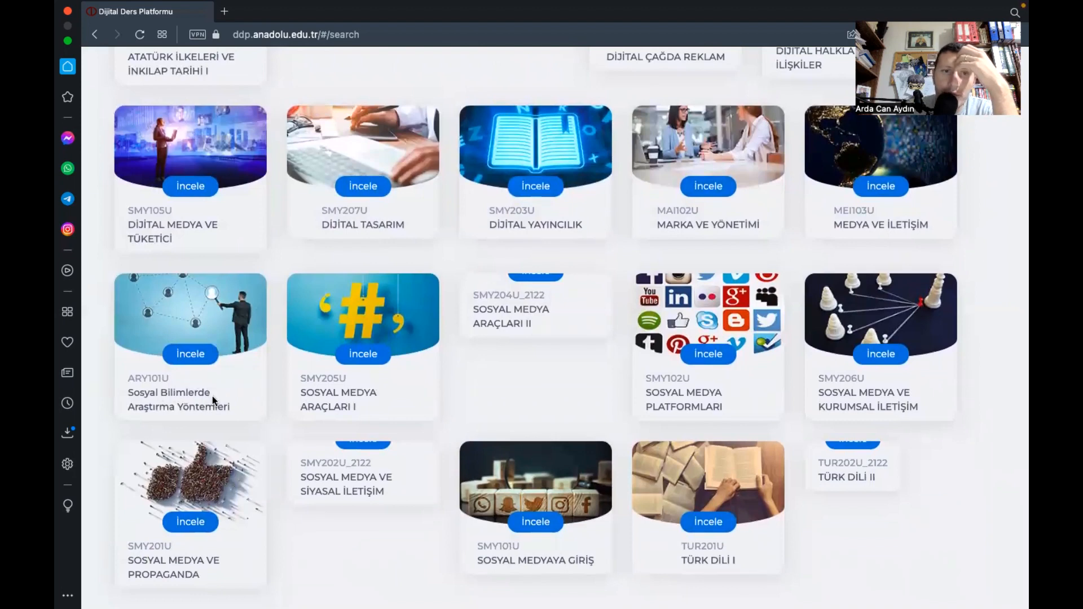
pyautogui.moveTo(215, 501)
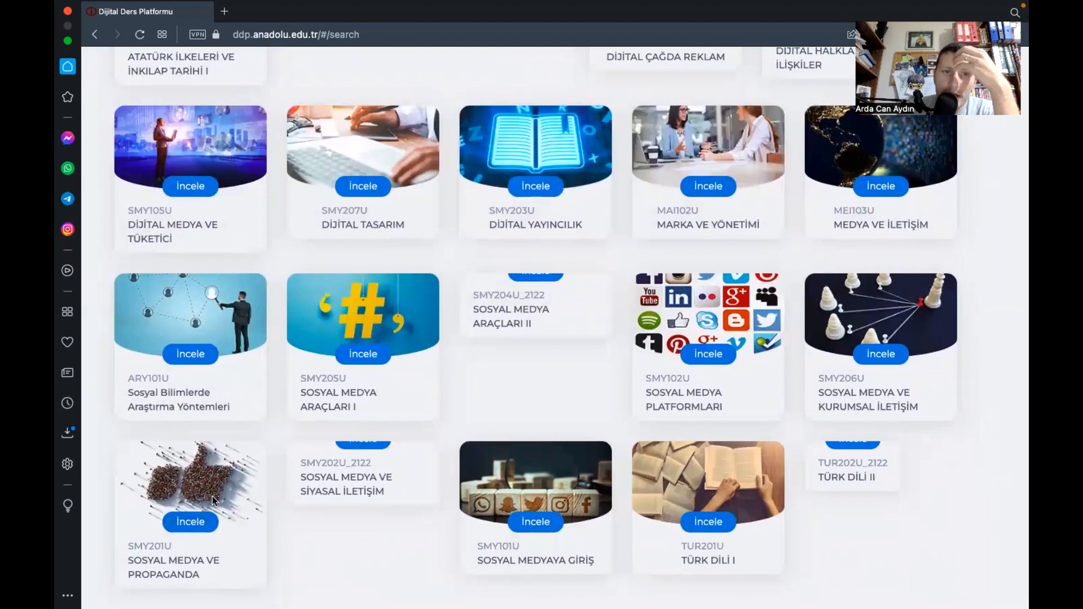
# - Open the Sosyal Medya ve Propaganda (SMY201U) course page and dismiss the login-required message on presentations
pyautogui.click(190, 521)
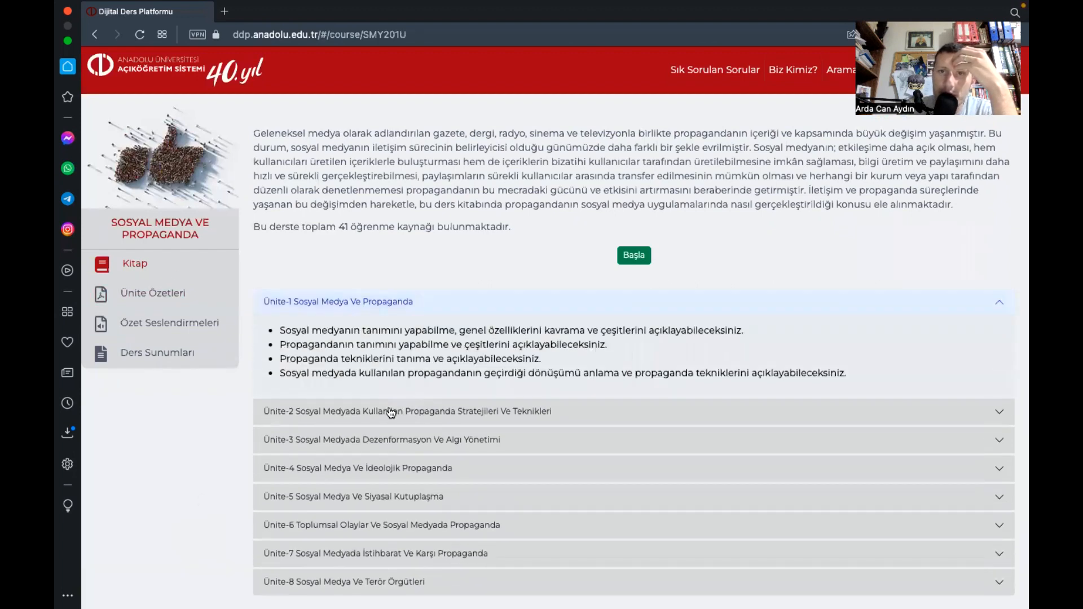
pyautogui.moveTo(579, 263)
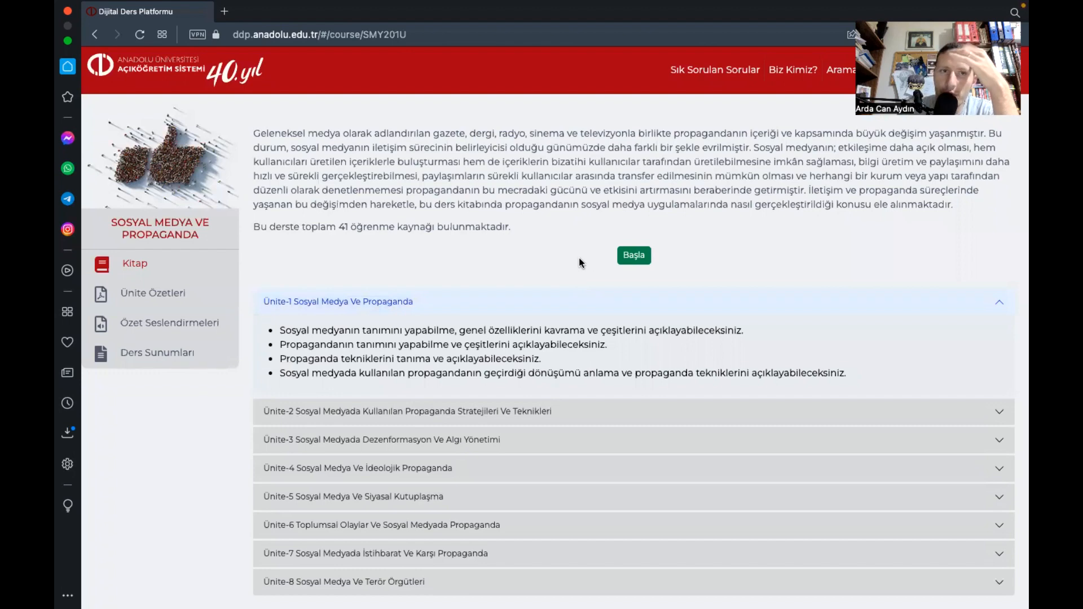
pyautogui.moveTo(610, 389)
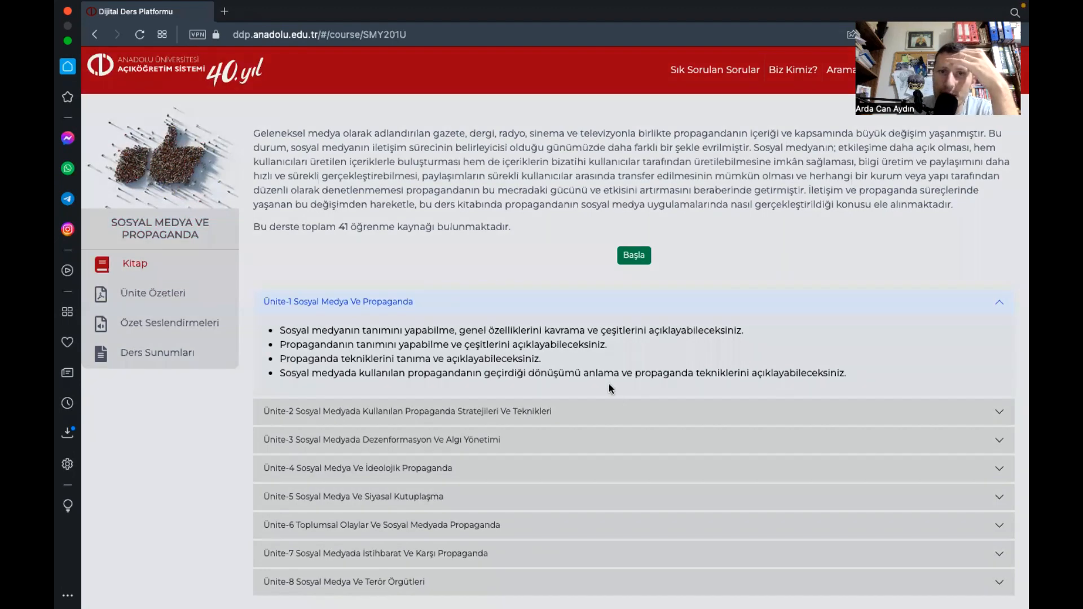
pyautogui.moveTo(550, 269)
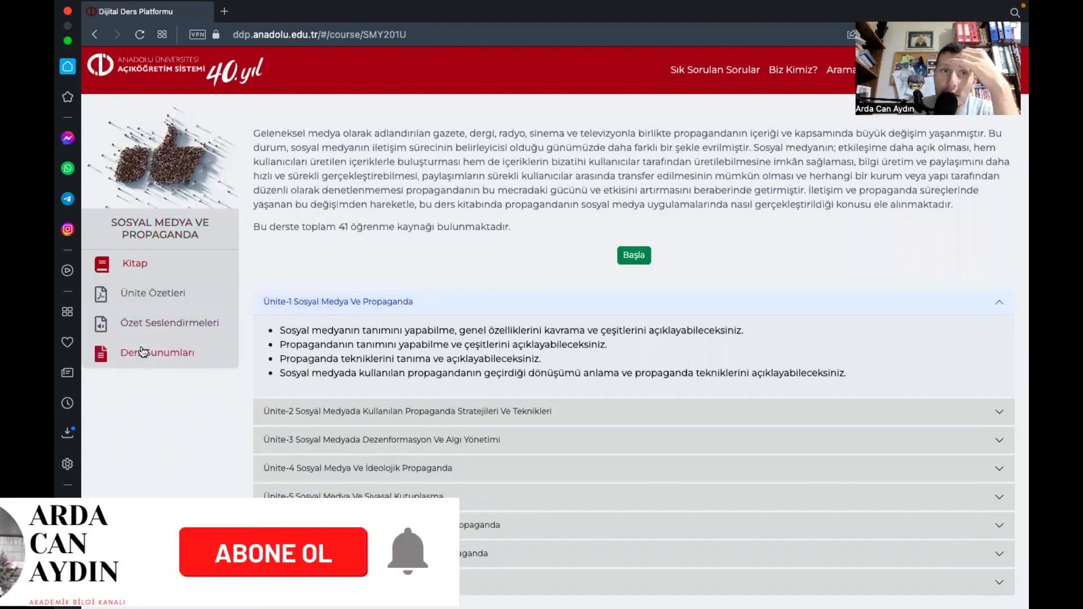
pyautogui.click(157, 352)
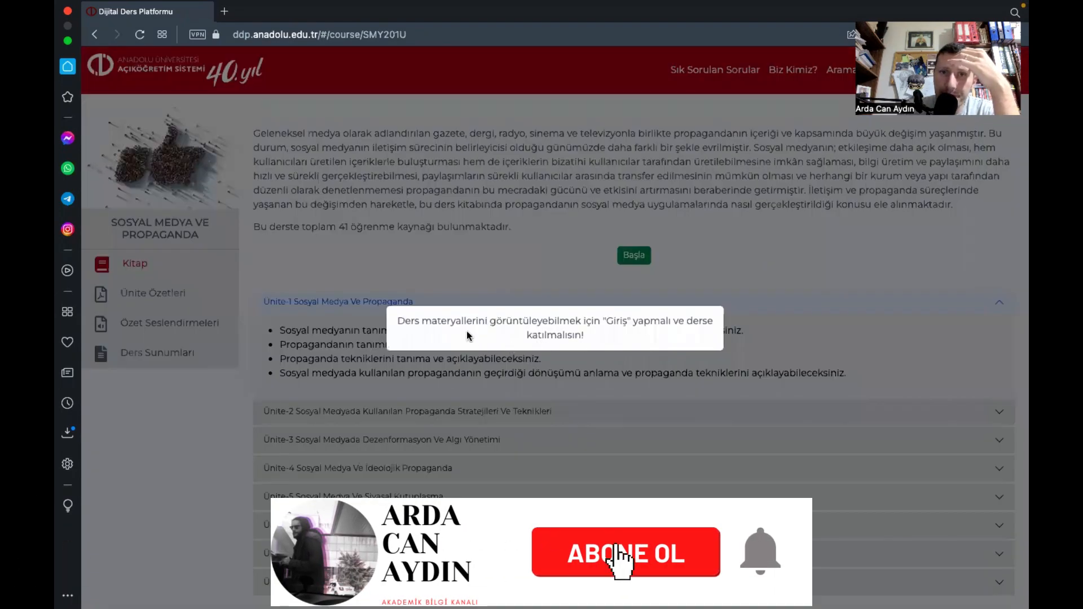
pyautogui.click(624, 553)
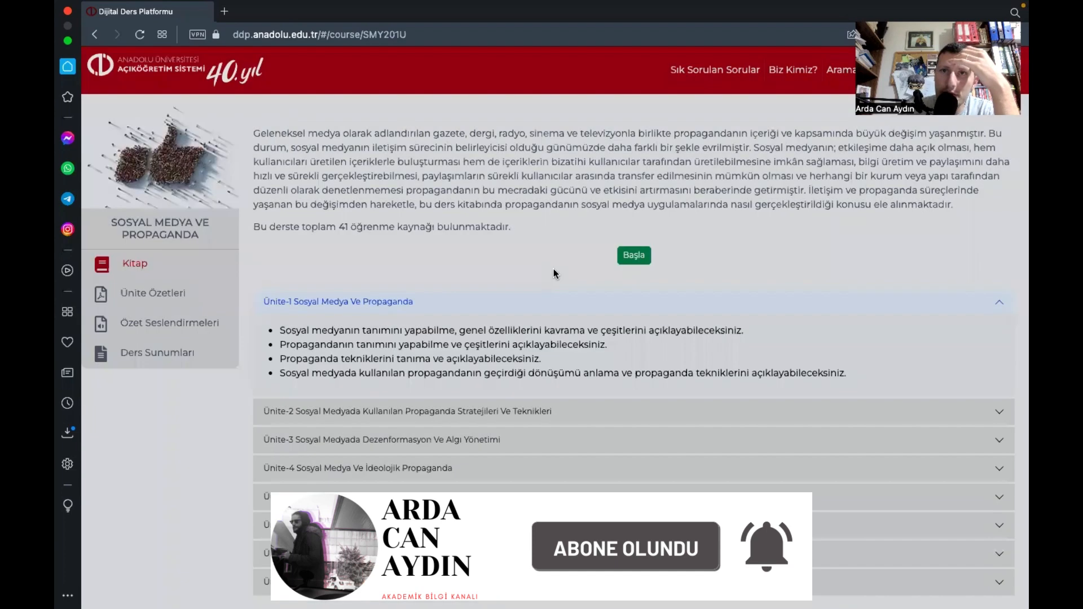
# - Open the Sosyal Medya ve Propaganda Ders Kitabı in the reader and page through its opening pages
pyautogui.click(134, 263)
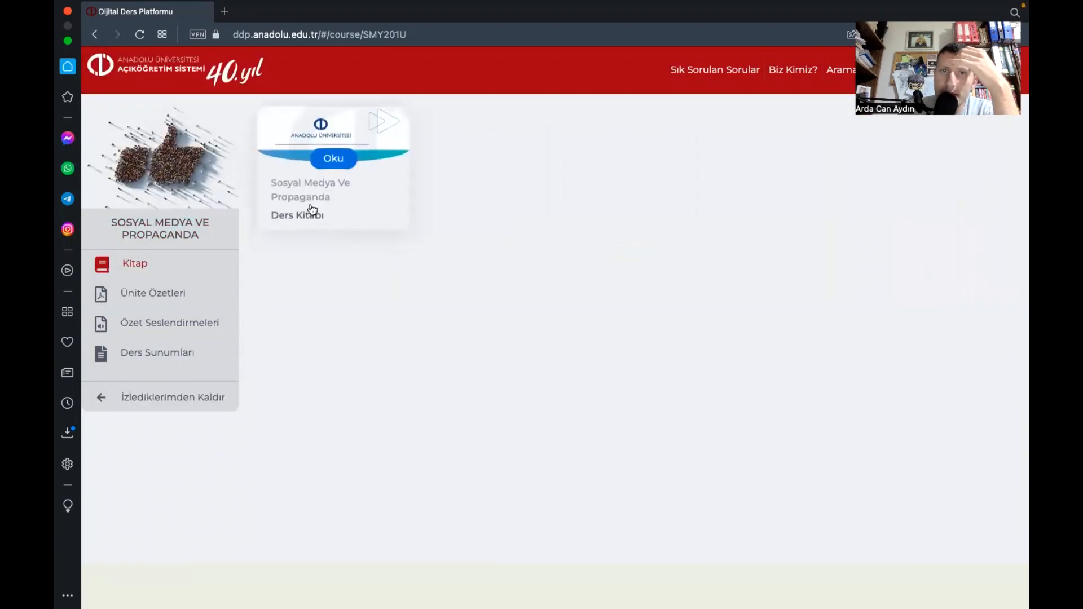
pyautogui.click(334, 158)
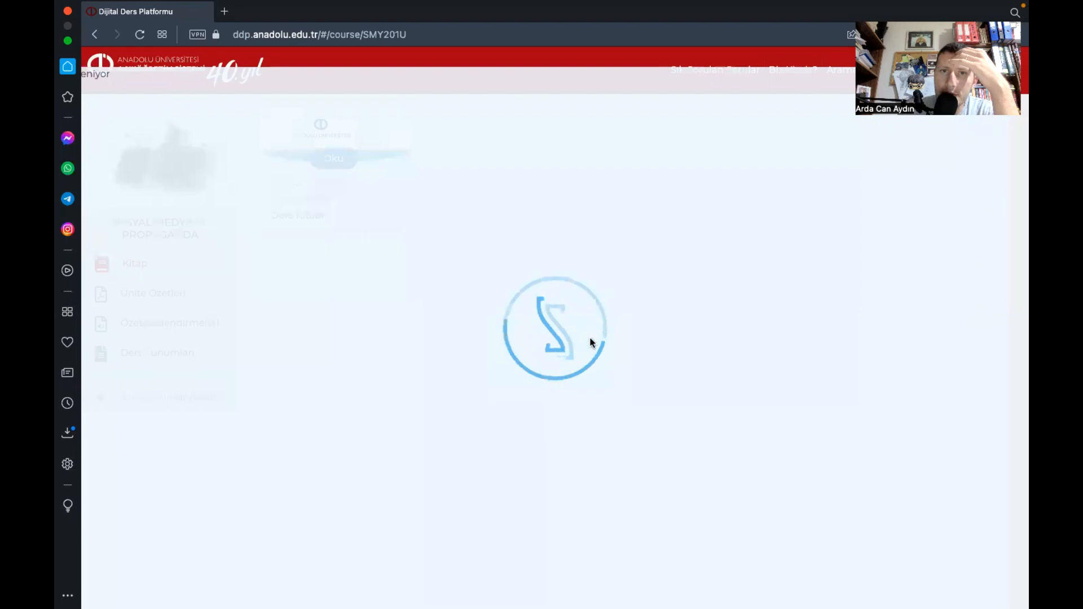
pyautogui.moveTo(745, 419)
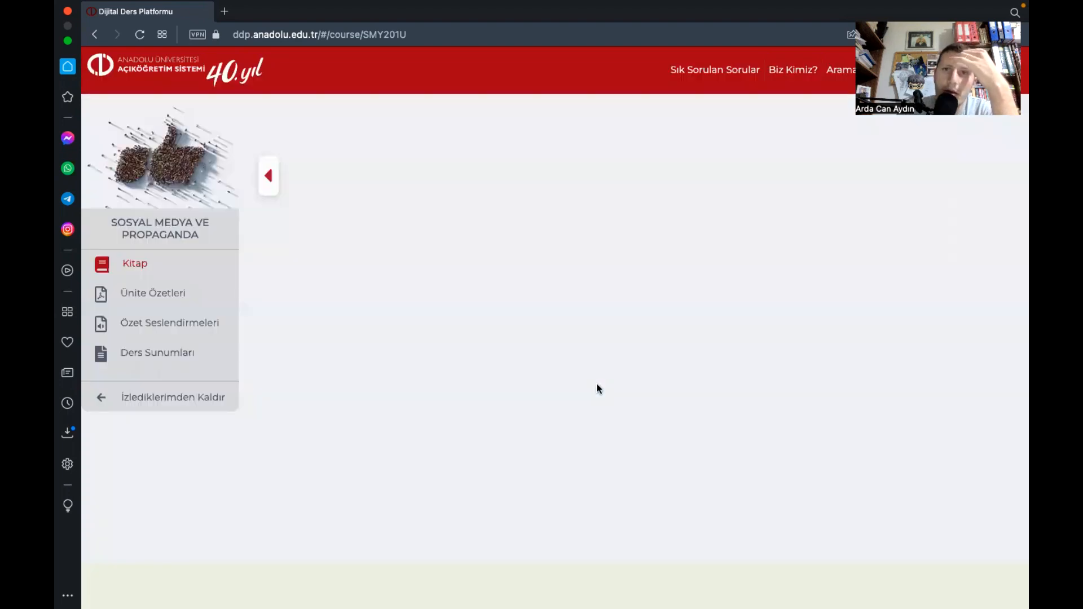
pyautogui.click(134, 263)
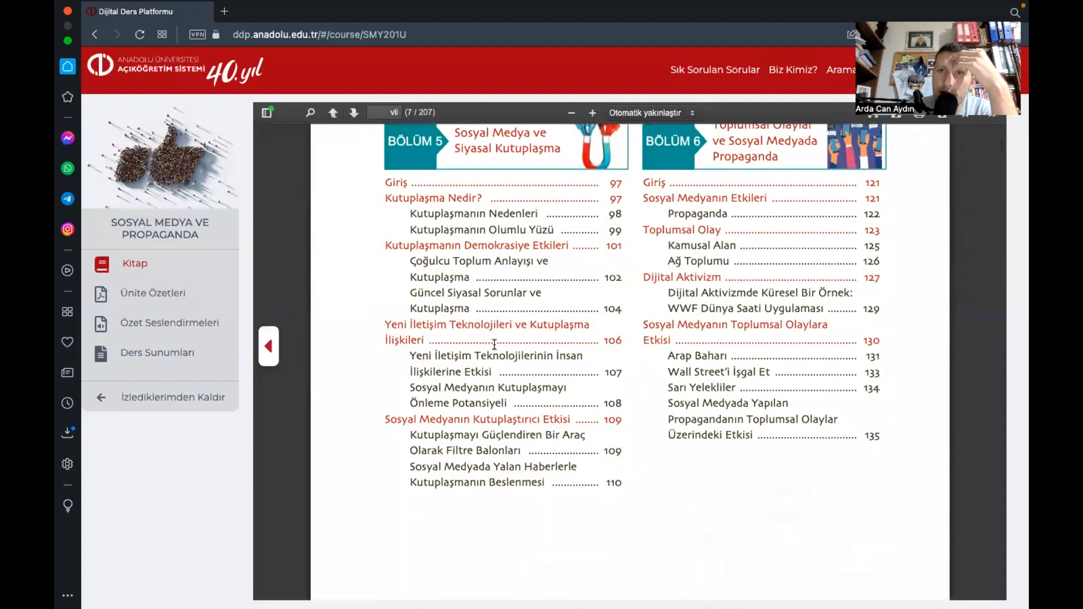
pyautogui.click(354, 113)
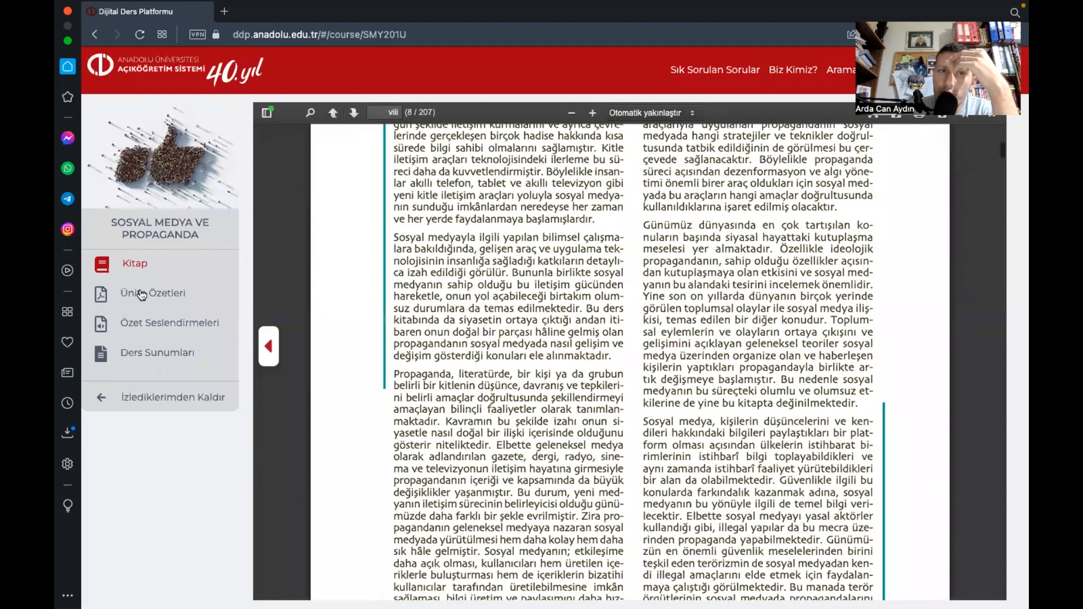
# - Read the Ünite 1 summary from the unit summaries list
pyautogui.click(152, 293)
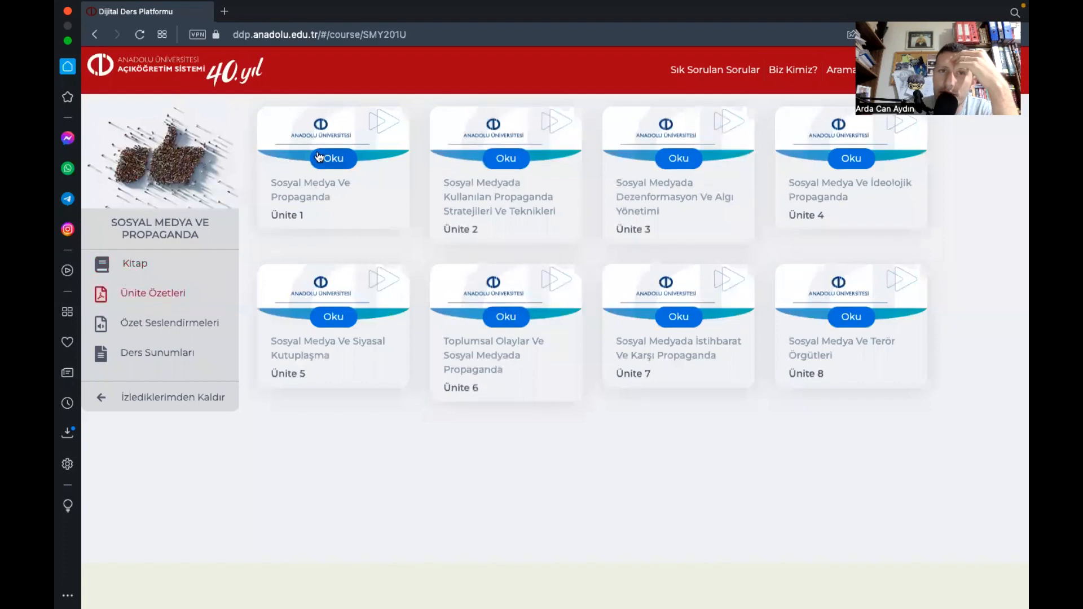
pyautogui.click(332, 158)
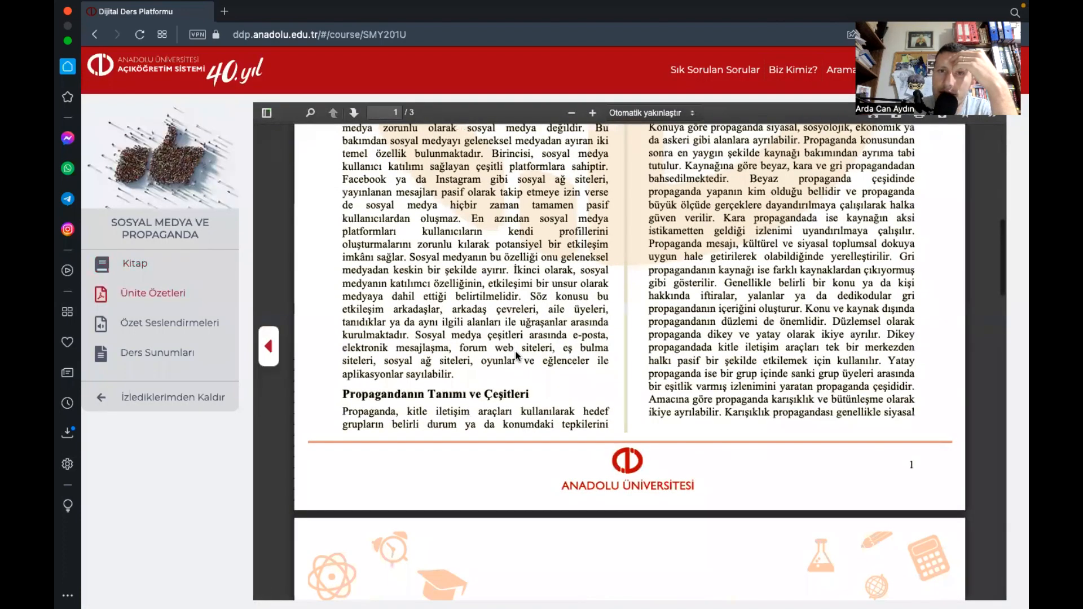
# - Read the Hafta 1 lecture presentation and scroll through its slides
pyautogui.click(157, 352)
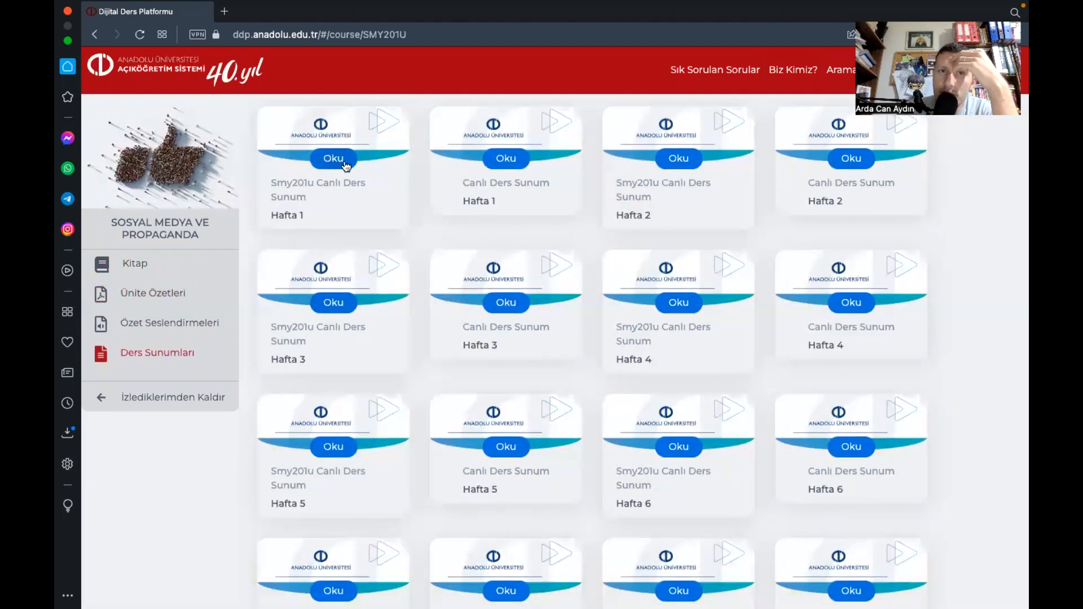
pyautogui.click(334, 158)
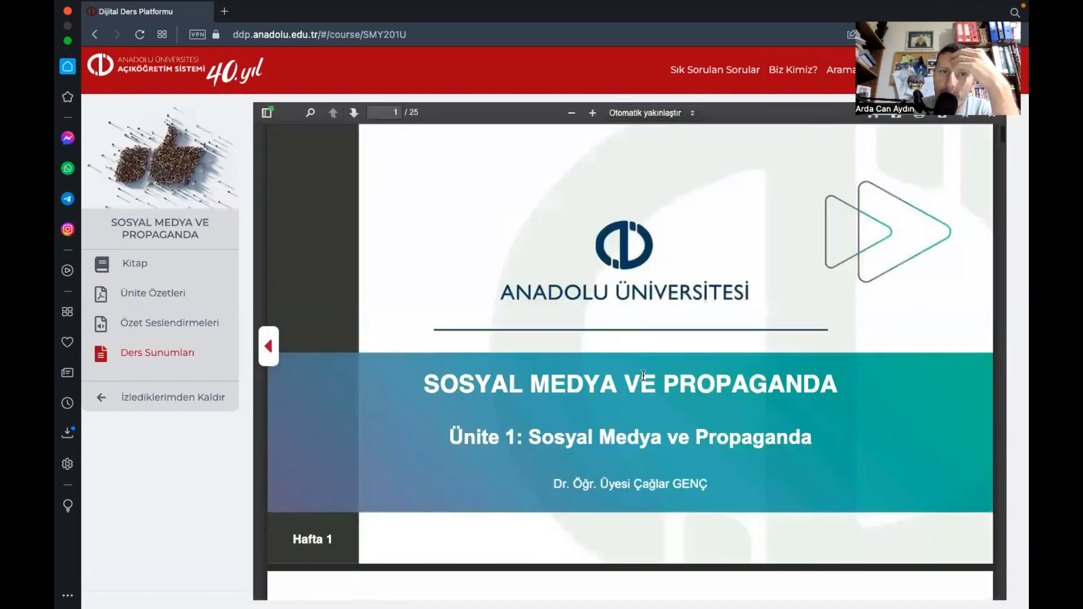
pyautogui.scroll(-3)
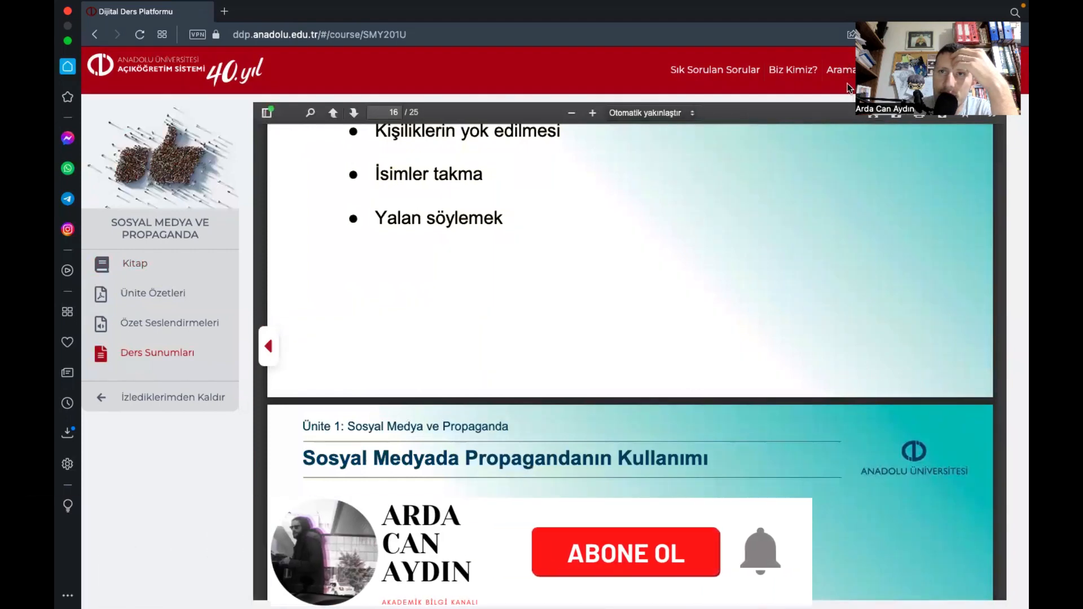
# - From course search, list BANKACILIK VE SİGORTACILIK courses and open Banka ve Sigorta Muhasebesine Giriş (BSI210U)
pyautogui.click(840, 70)
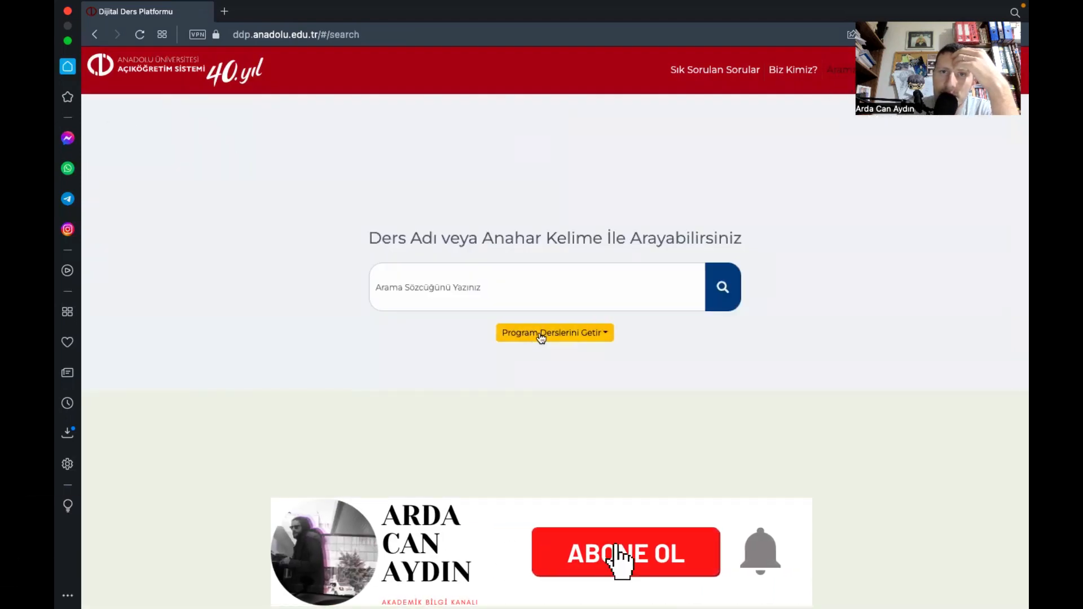
pyautogui.click(554, 331)
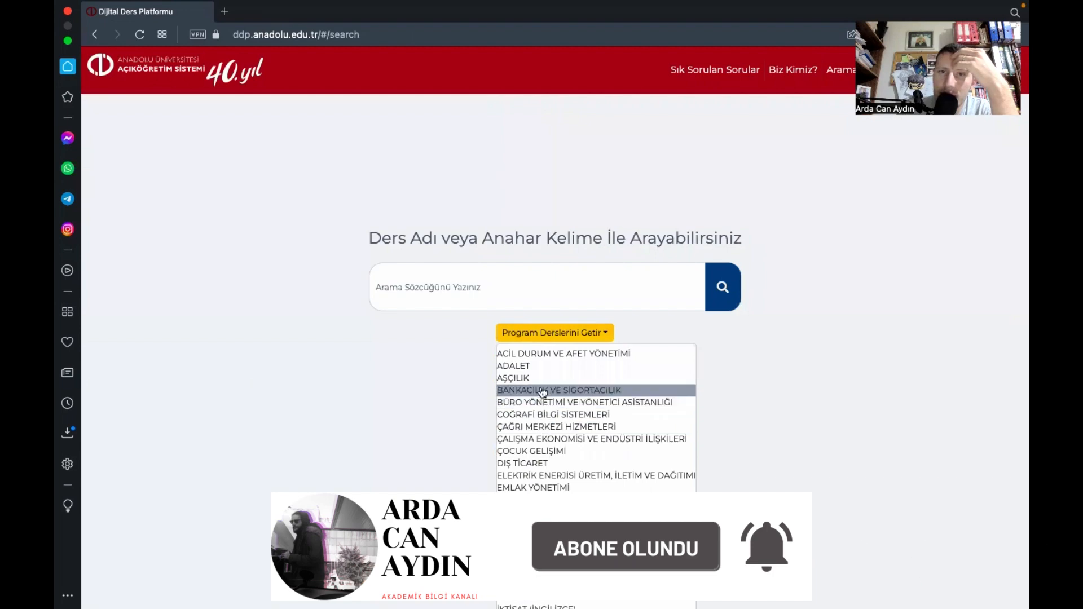
pyautogui.click(559, 390)
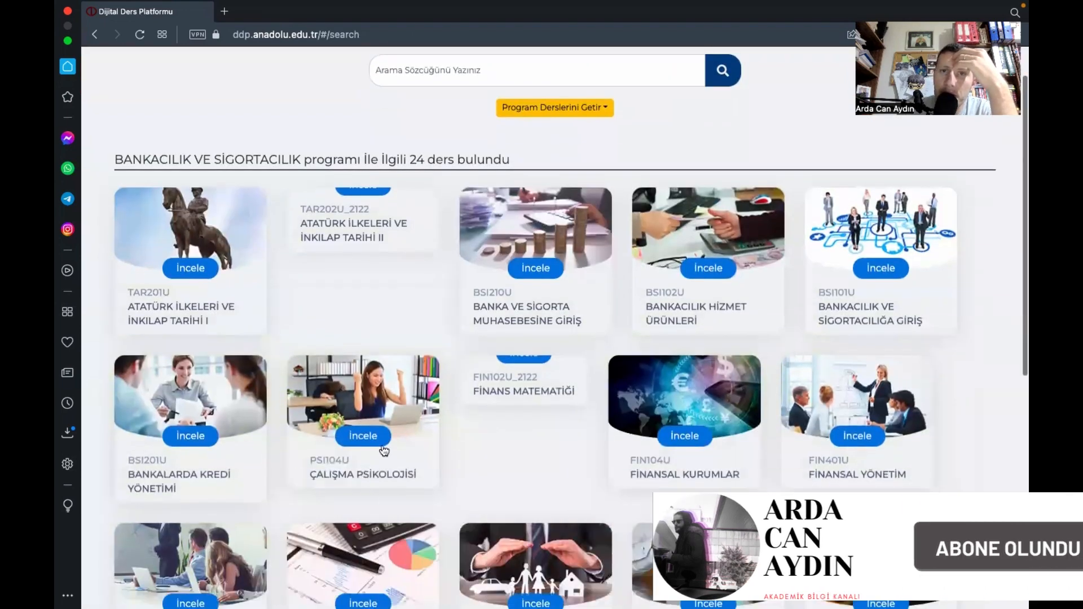
pyautogui.click(535, 268)
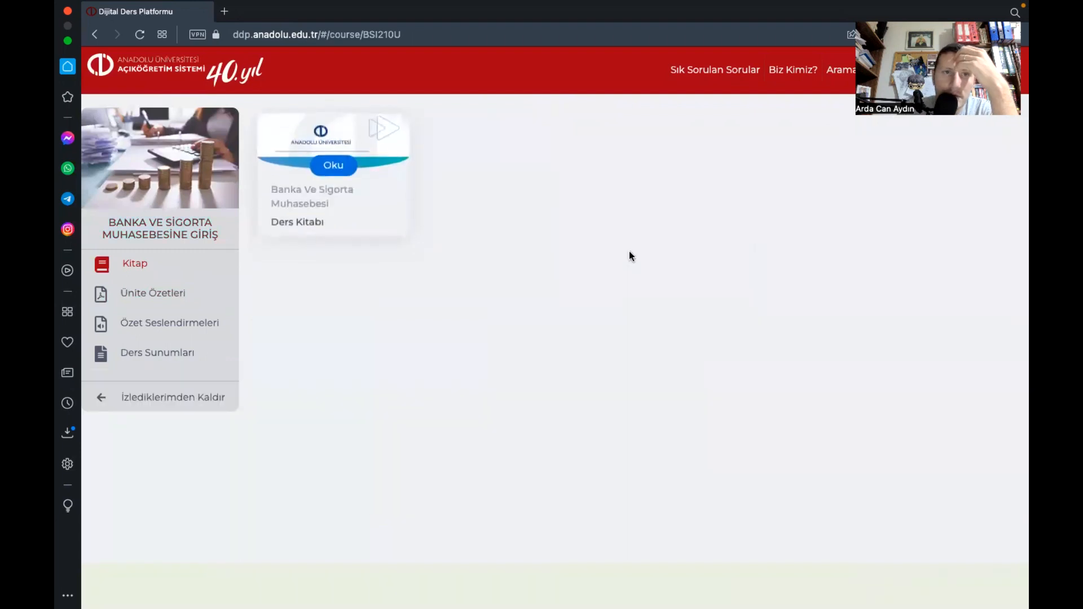
# - View the course book card, then the eight unit summaries of the course
pyautogui.click(333, 165)
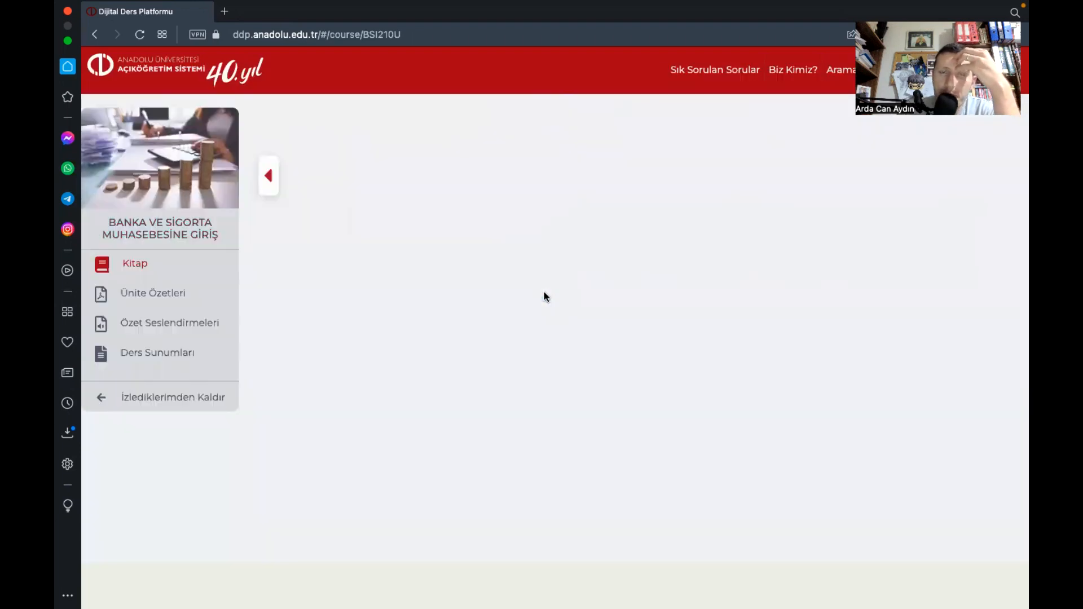
pyautogui.click(152, 293)
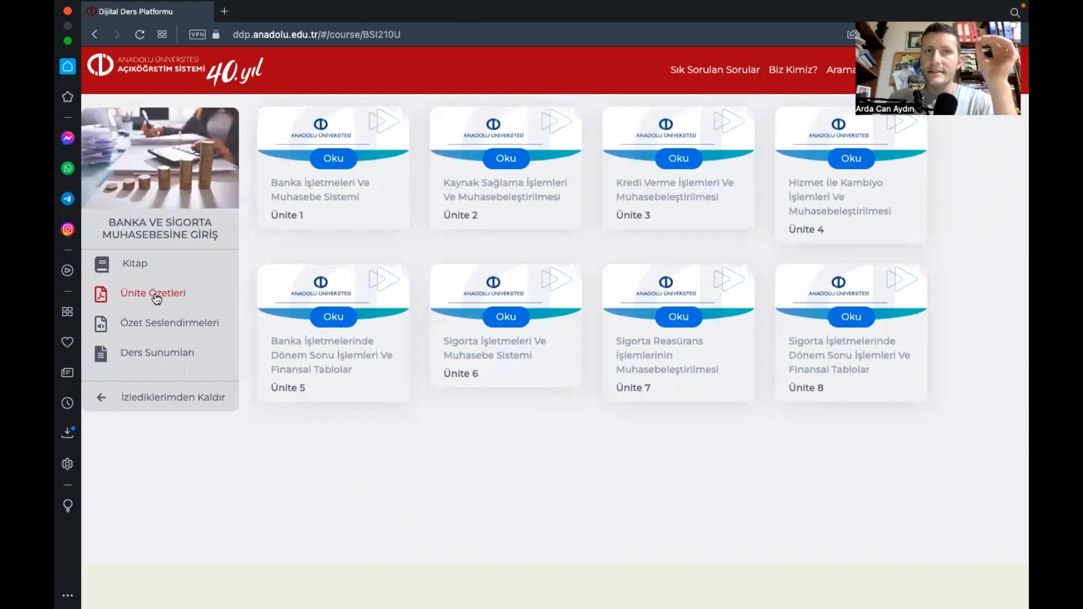
pyautogui.moveTo(131, 289)
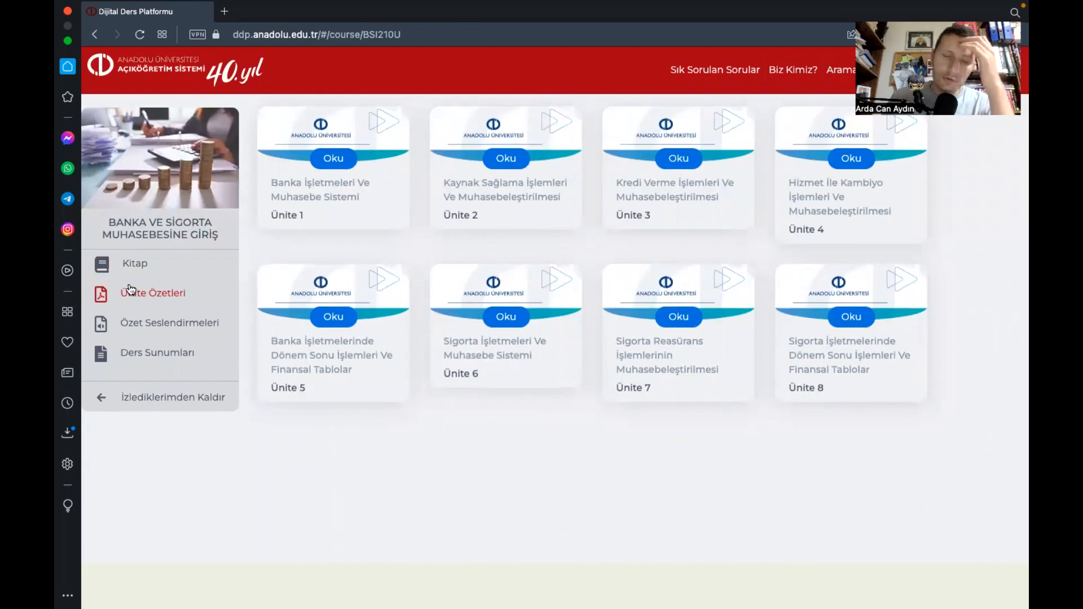